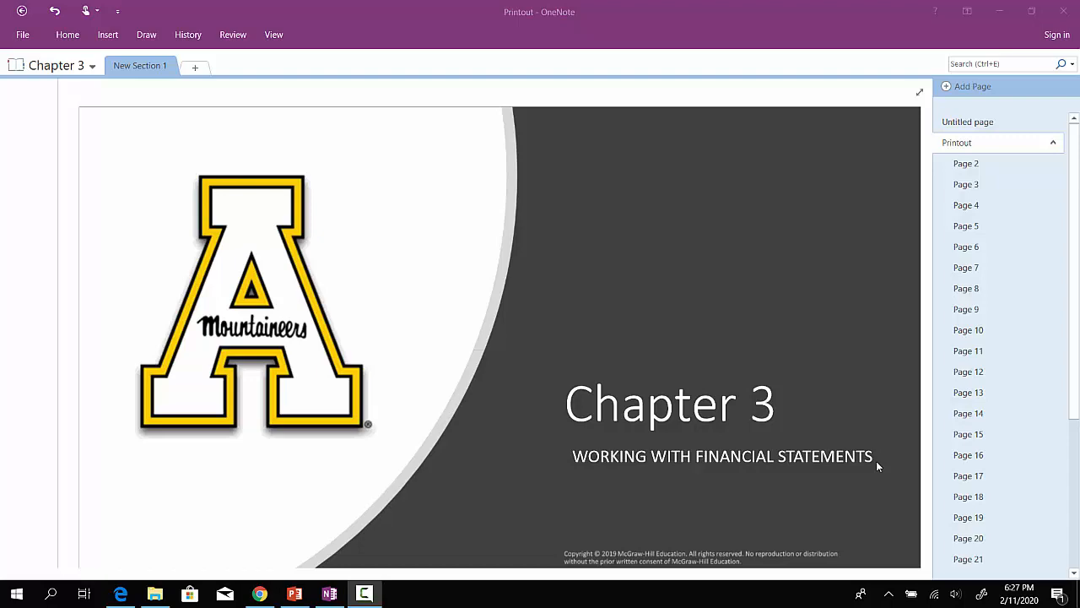
Step: Switch from the Chapter 3 title slide to Page 2, Key Concepts and Skills
{"action": "left_click", "coordinate": [965, 163]}
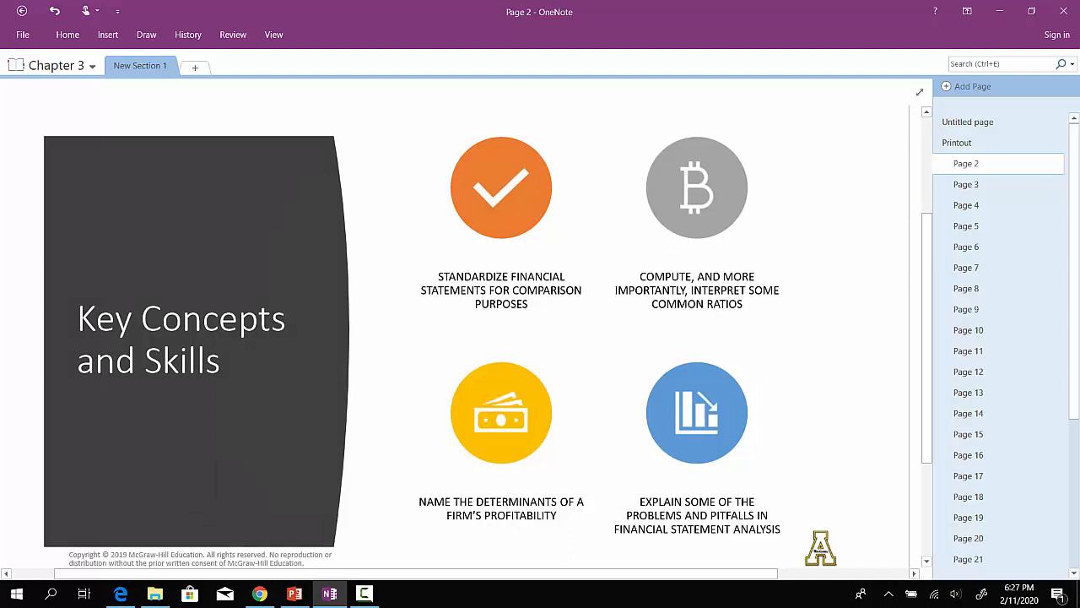
Step: Ink checkmarks beside standardize statements, common ratios and profitability determinants, then show Page 3
{"action": "left_click_drag", "start_coordinate": [596, 174], "coordinate": [574, 263]}
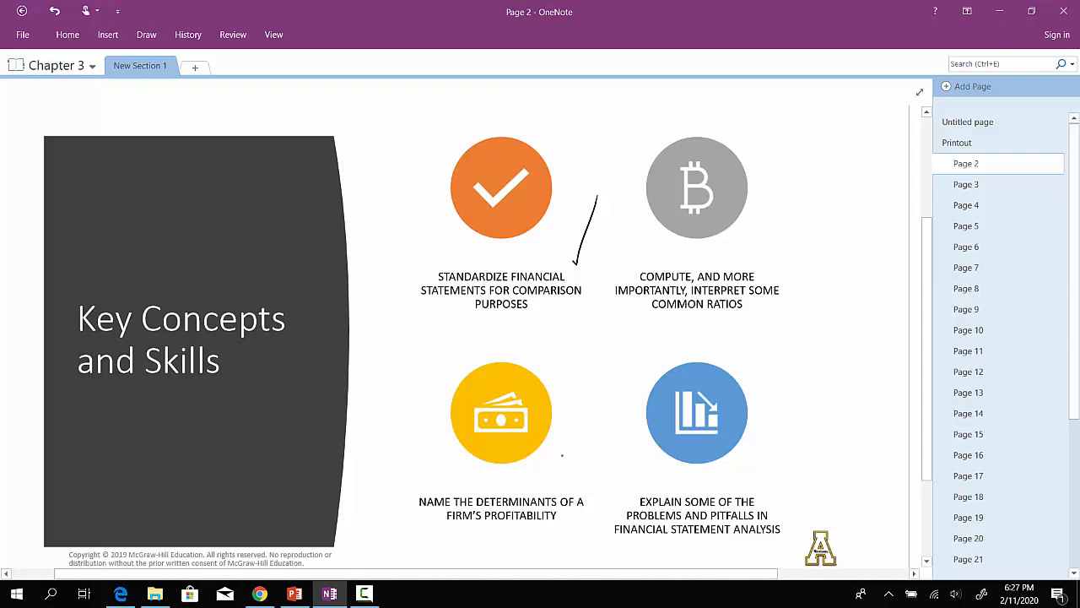
{"action": "left_click_drag", "start_coordinate": [832, 148], "coordinate": [772, 270]}
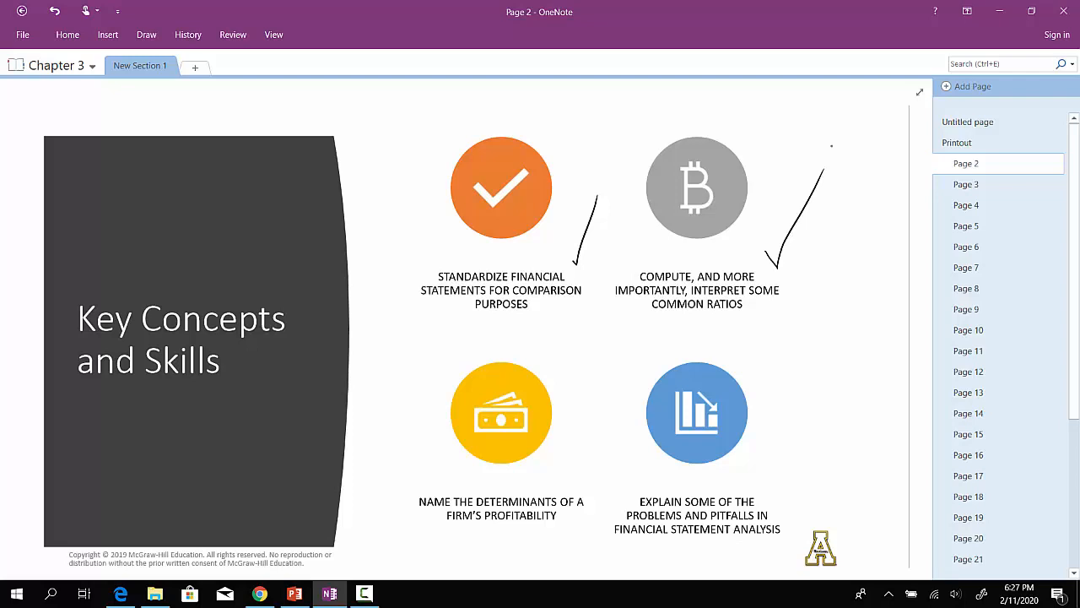
{"action": "left_click_drag", "start_coordinate": [612, 360], "coordinate": [577, 439]}
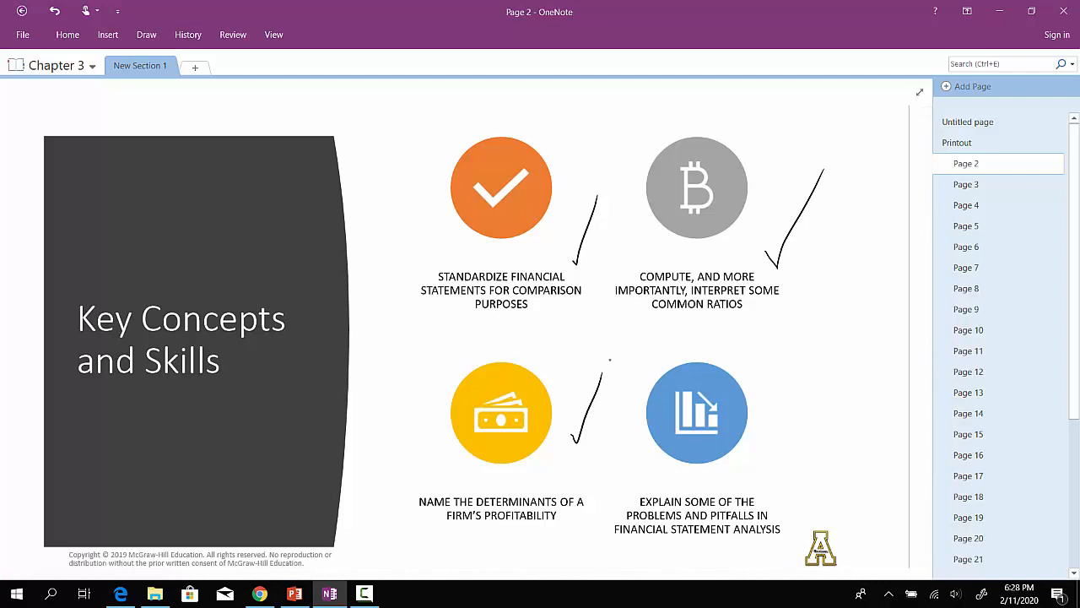
{"action": "left_click", "coordinate": [966, 184]}
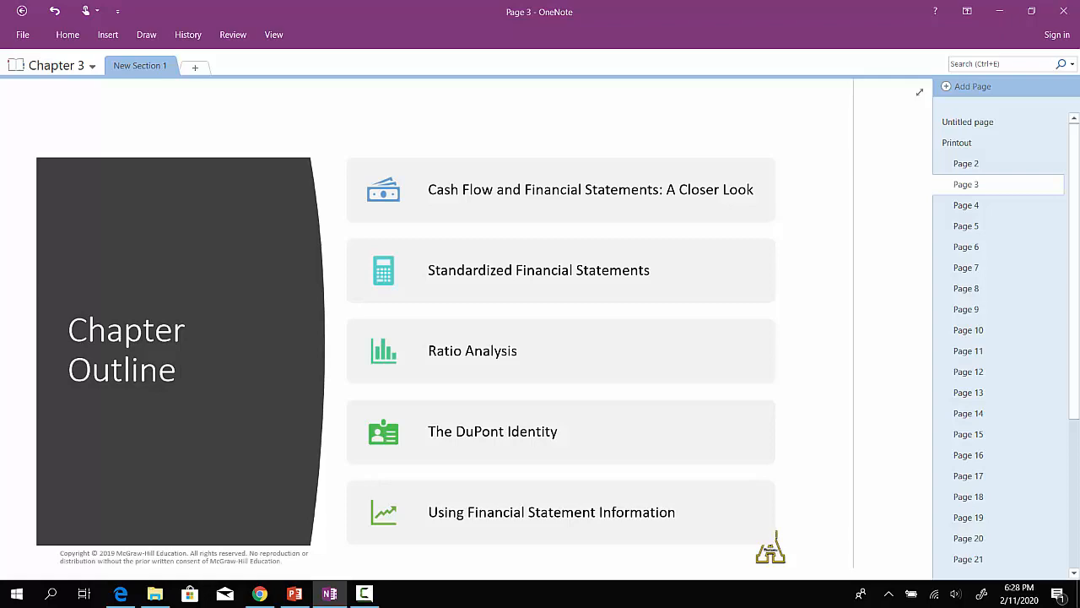
Step: Show Page 4, the Sample Balance Sheet comparing 2018 and 2017 figures
{"action": "left_click", "coordinate": [965, 205]}
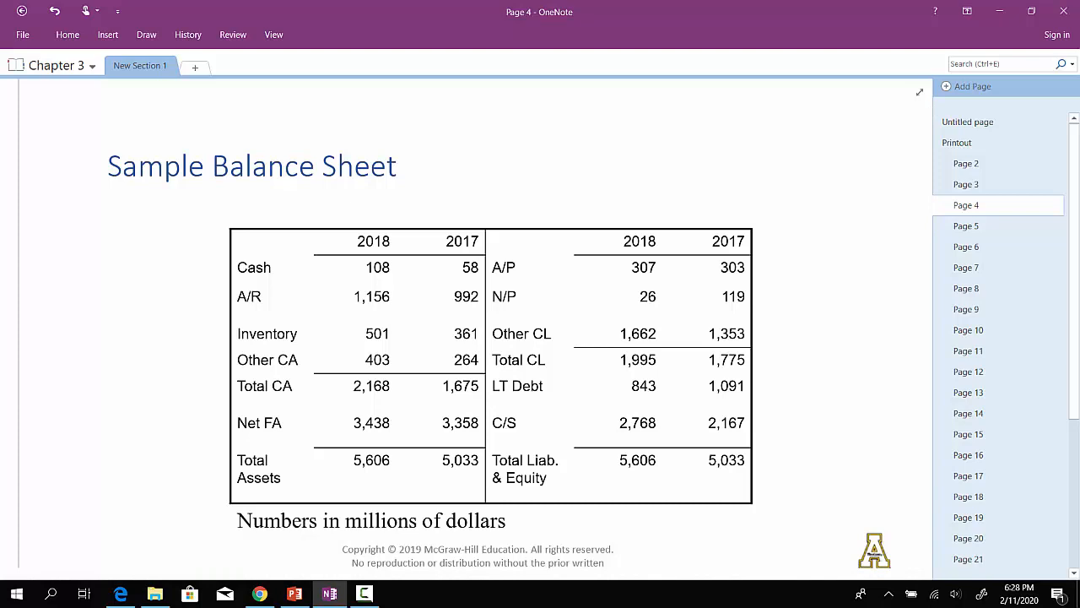
Step: Ink a checkmark beside Cash and a star beside Net FA on the balance sheet
{"action": "left_click_drag", "start_coordinate": [300, 228], "coordinate": [278, 270]}
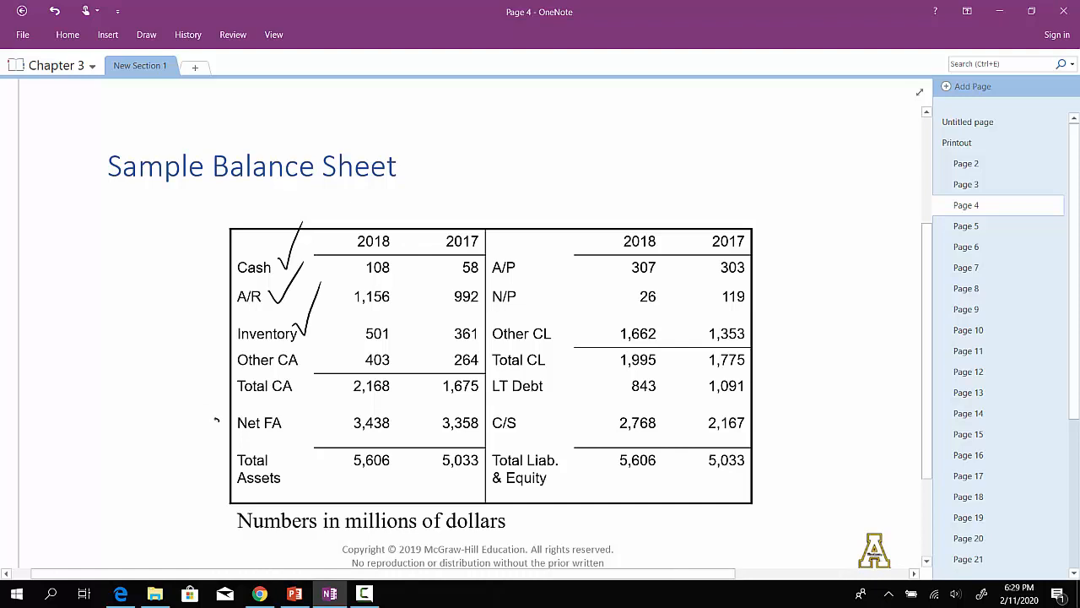
{"action": "left_click_drag", "start_coordinate": [380, 439], "coordinate": [431, 436]}
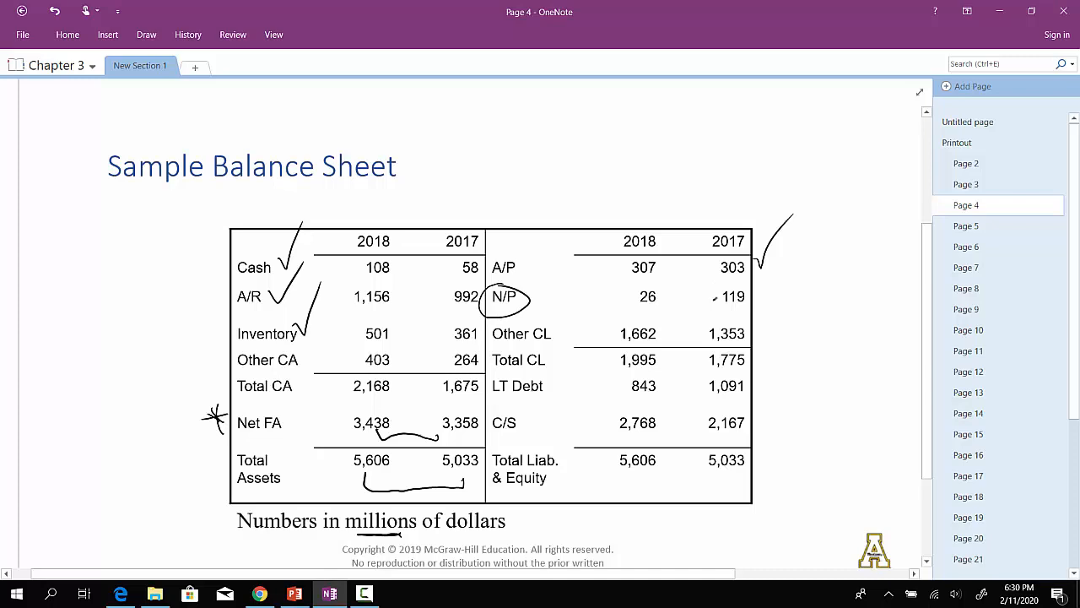
Step: Circle the Total Assets figures and draw arrows between the year columns for C/S
{"action": "left_click_drag", "start_coordinate": [713, 297], "coordinate": [665, 298]}
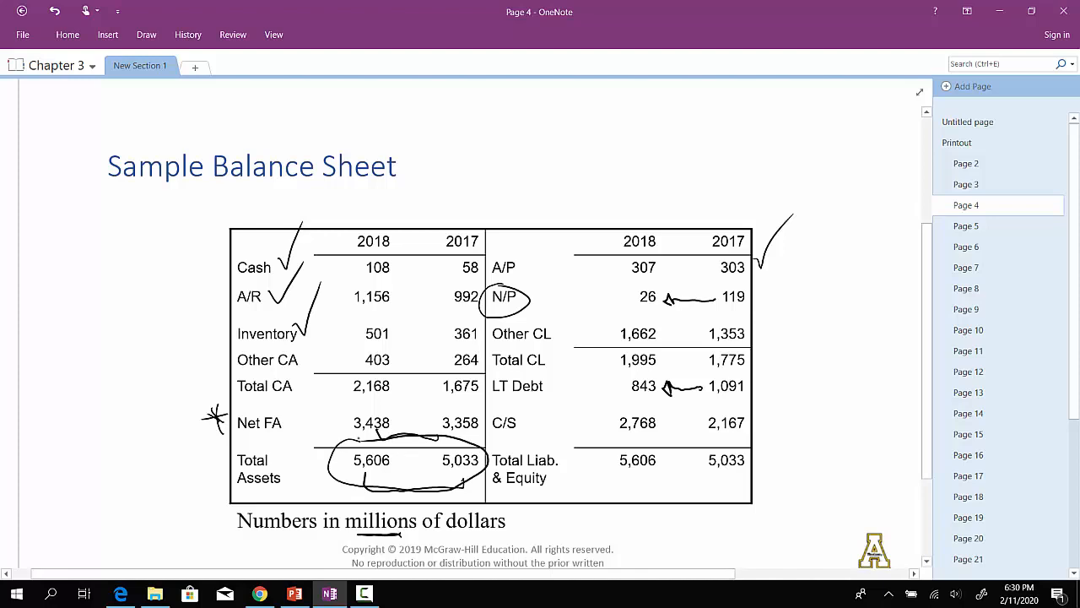
{"action": "left_click_drag", "start_coordinate": [684, 424], "coordinate": [699, 423]}
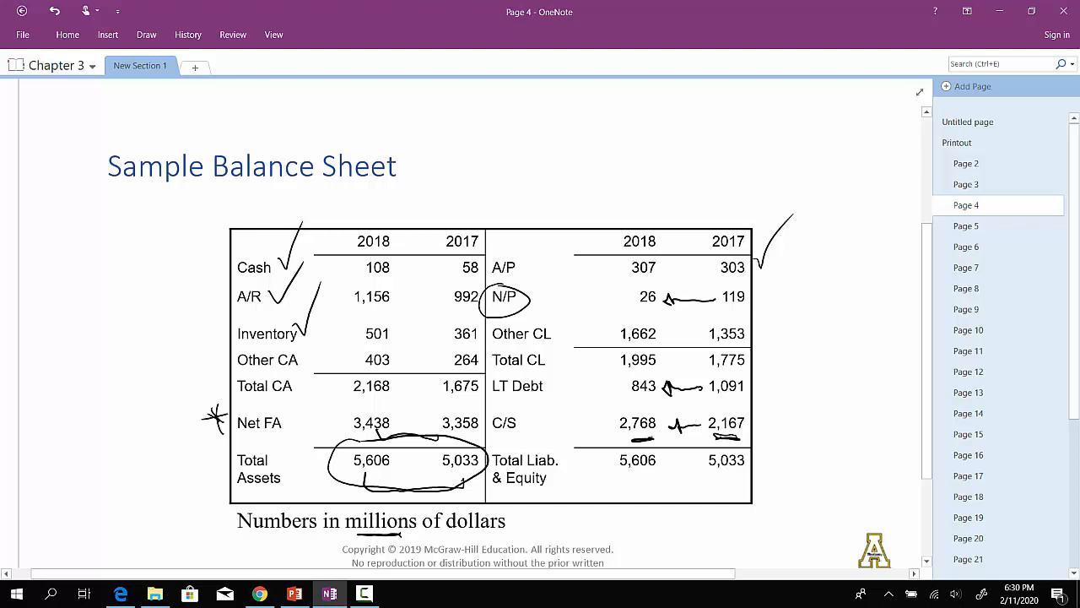
{"action": "left_click_drag", "start_coordinate": [620, 438], "coordinate": [654, 436]}
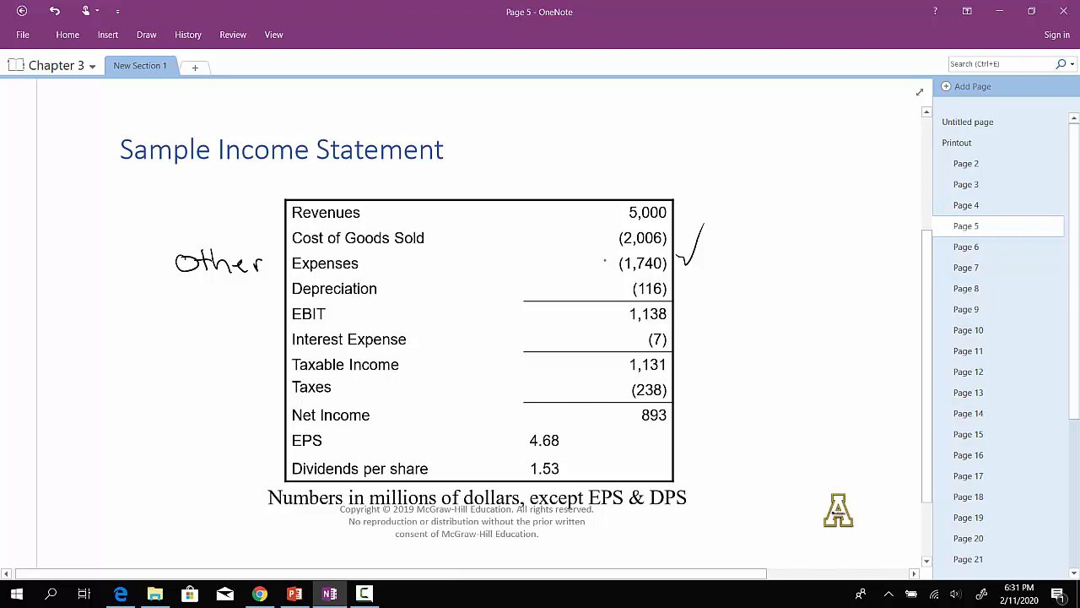
Step: Box EBIT 1,138 and circle interest expense (7), then return to Page 4
{"action": "left_click_drag", "start_coordinate": [625, 313], "coordinate": [671, 314]}
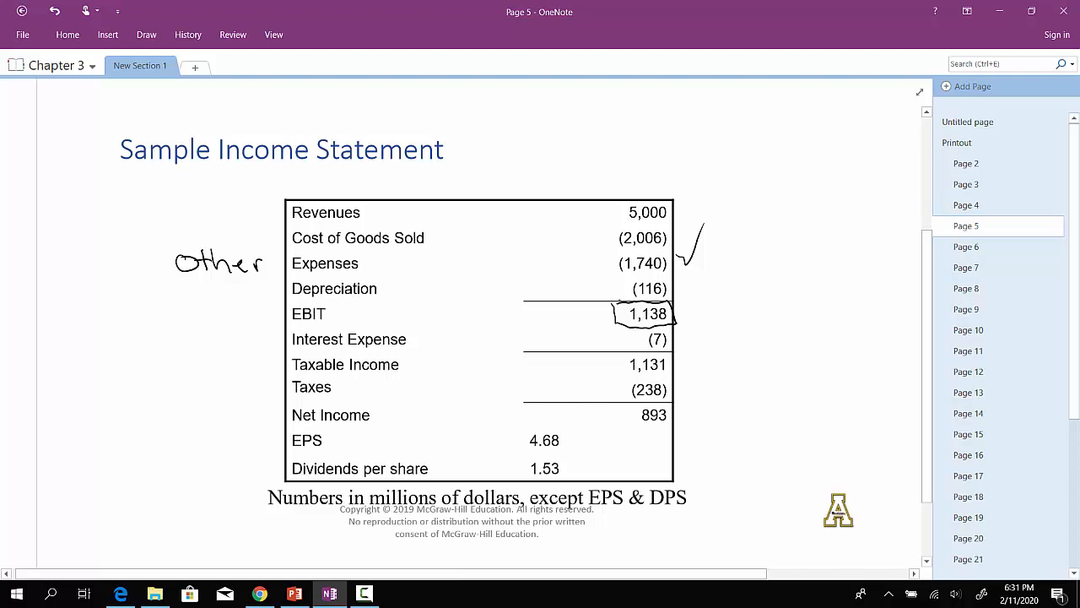
{"action": "left_click_drag", "start_coordinate": [635, 331], "coordinate": [676, 348]}
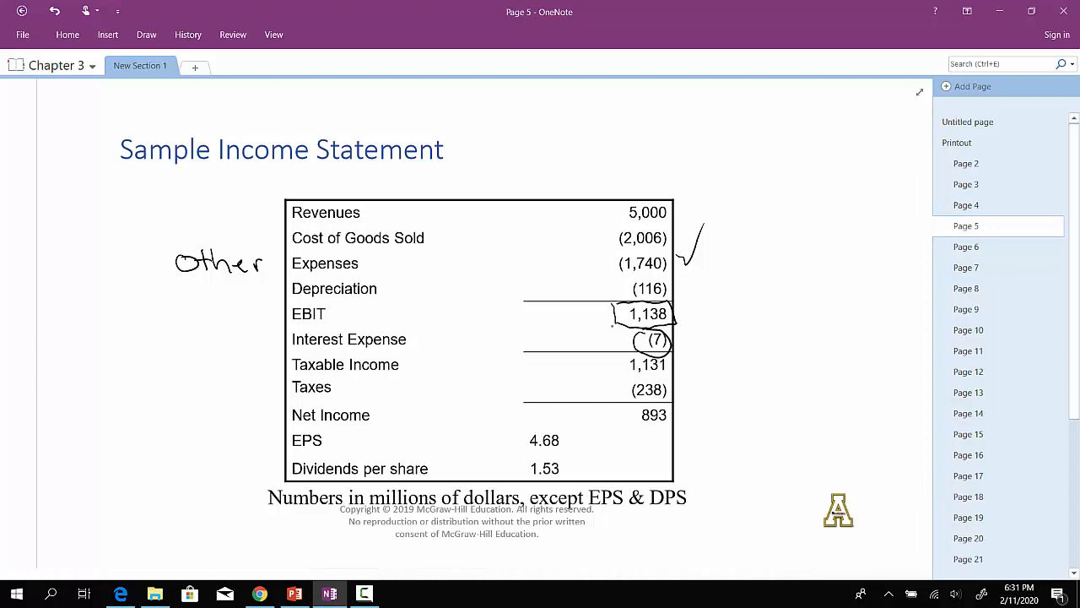
{"action": "left_click", "coordinate": [965, 205]}
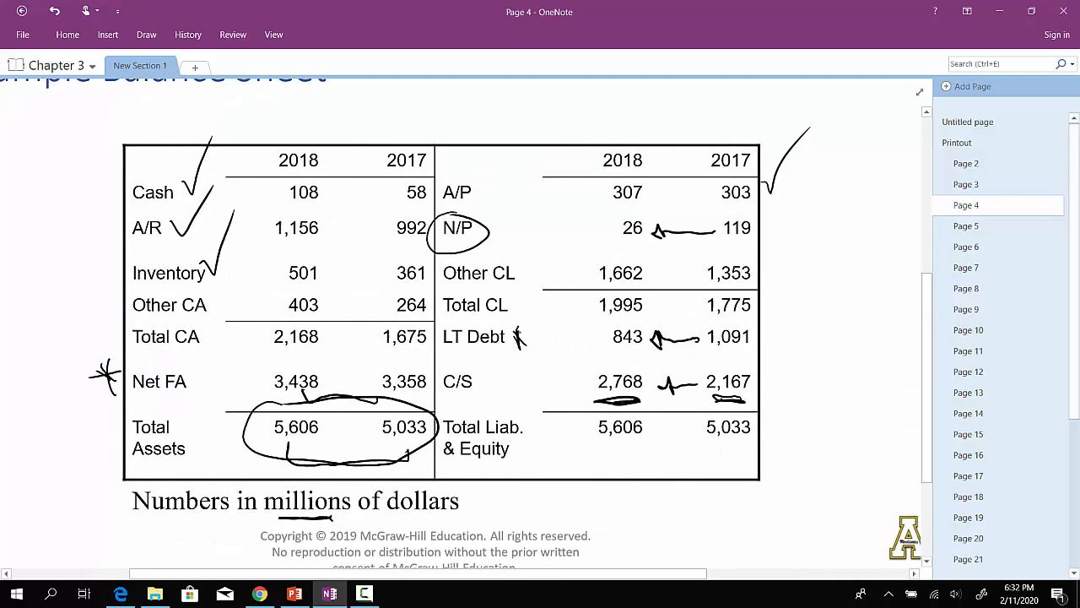
Step: Go back to the Page 5 income statement and circle the 893 Net Income figure
{"action": "left_click", "coordinate": [966, 225]}
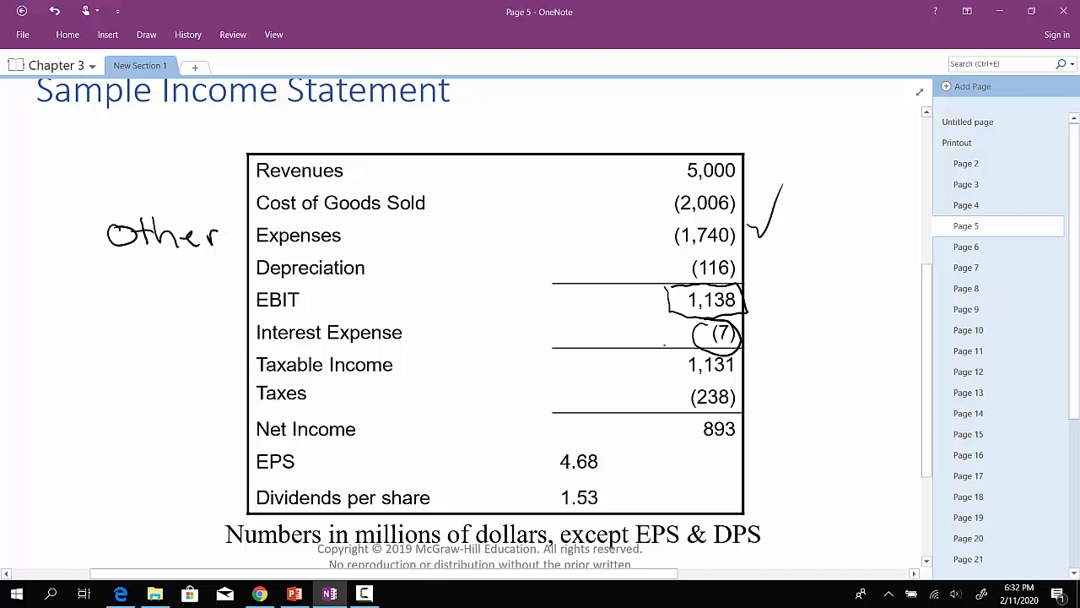
{"action": "left_click_drag", "start_coordinate": [692, 422], "coordinate": [742, 434]}
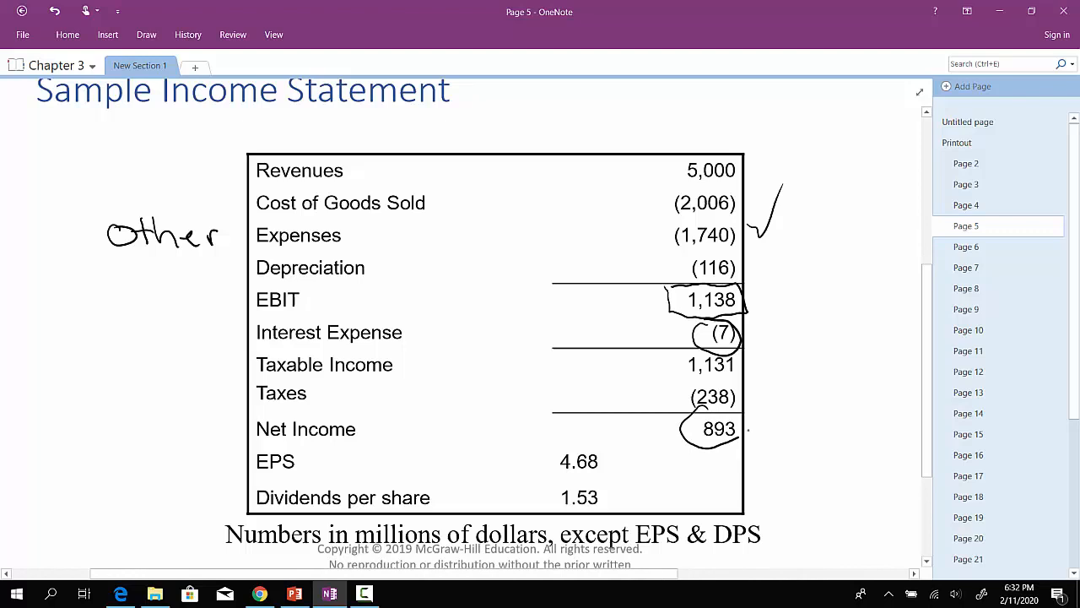